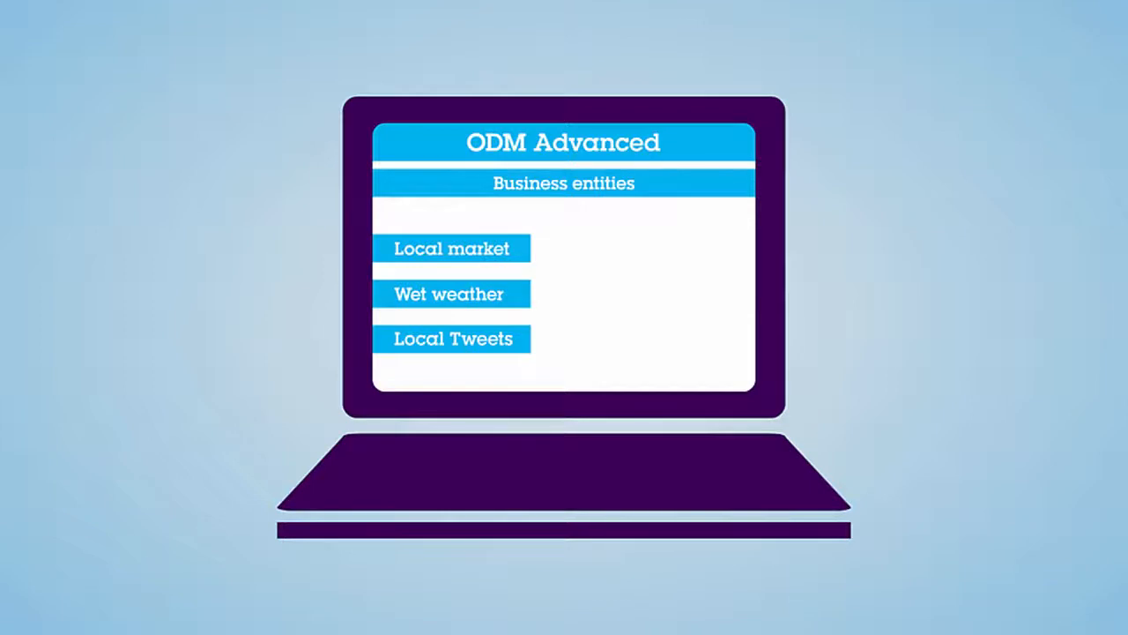
{"action": "left_click", "coordinate": [451, 247]}
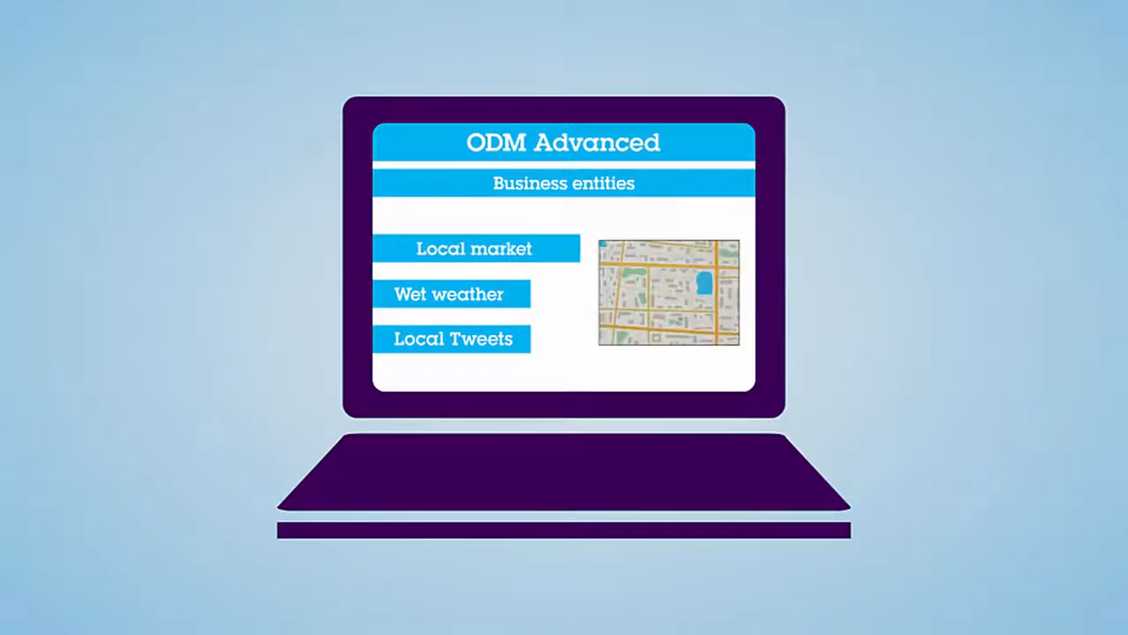